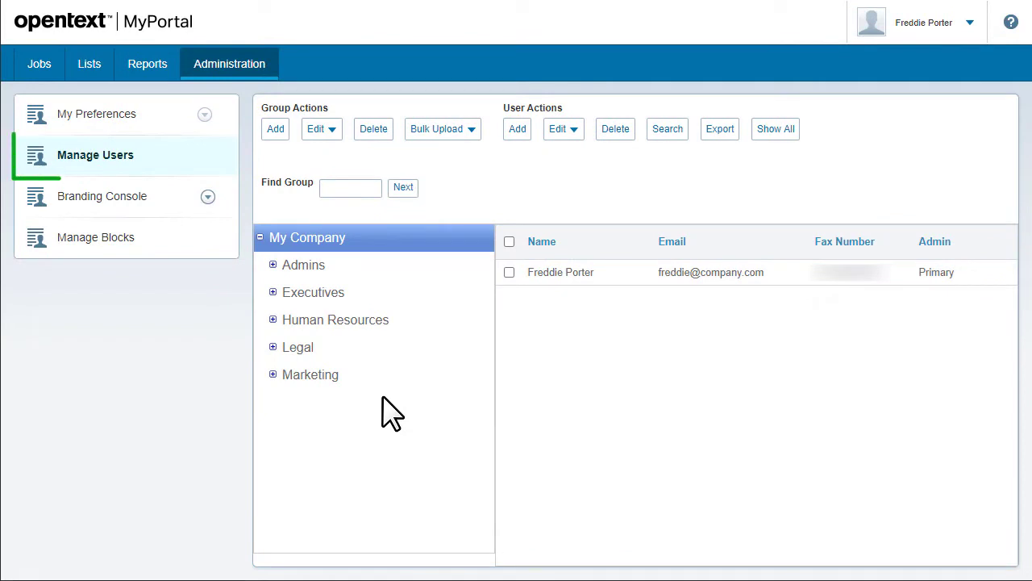
Select the Marketing group in the user management tree to list its members.
{"action": "left_click", "coordinate": [95, 155]}
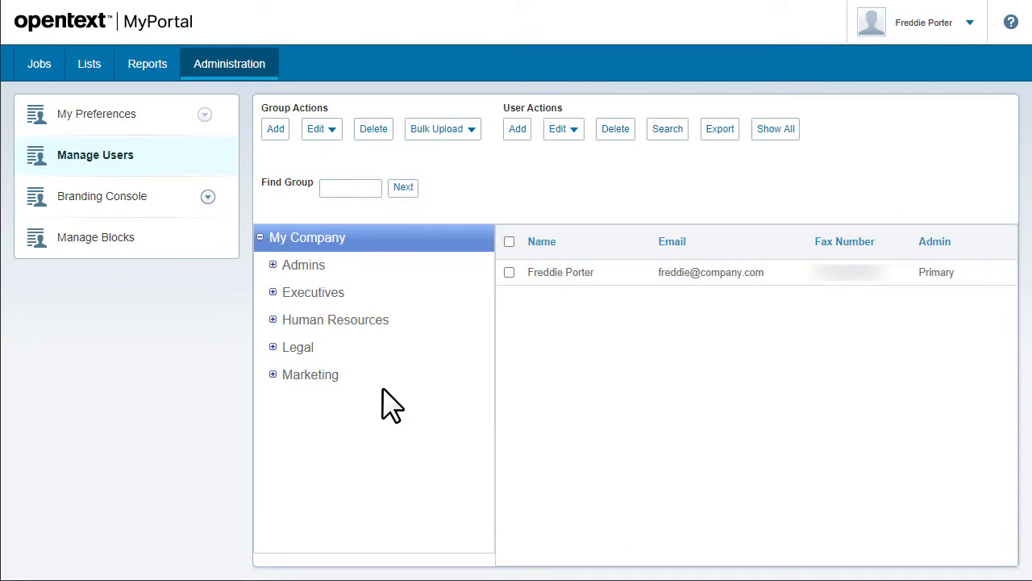
{"action": "left_click", "coordinate": [310, 374]}
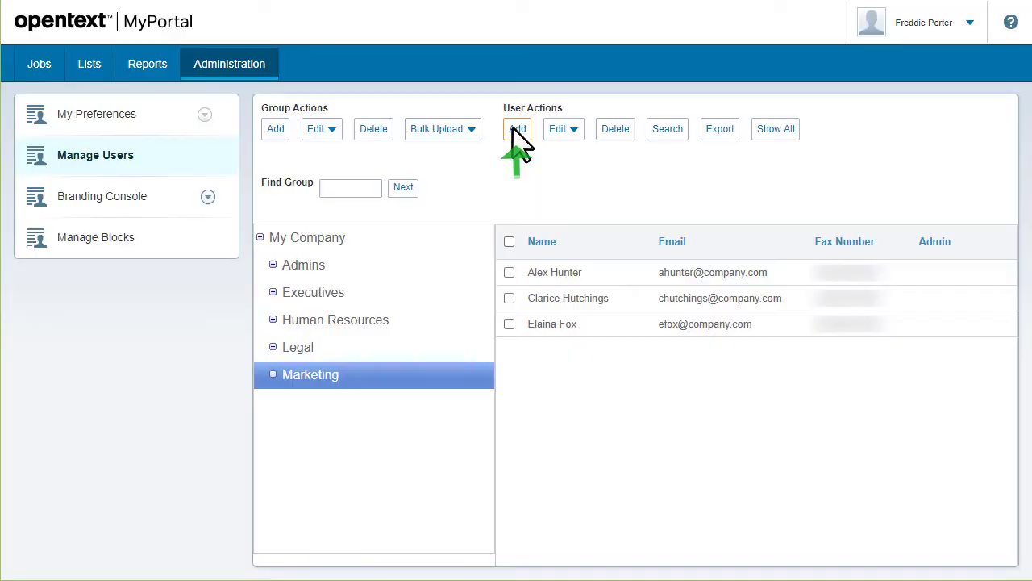
{"action": "left_click", "coordinate": [516, 129]}
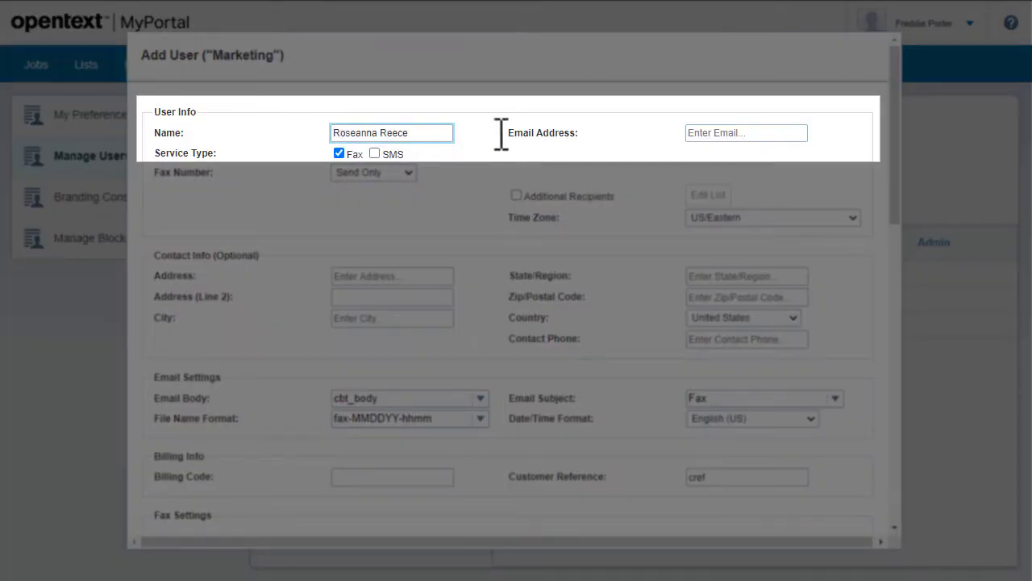
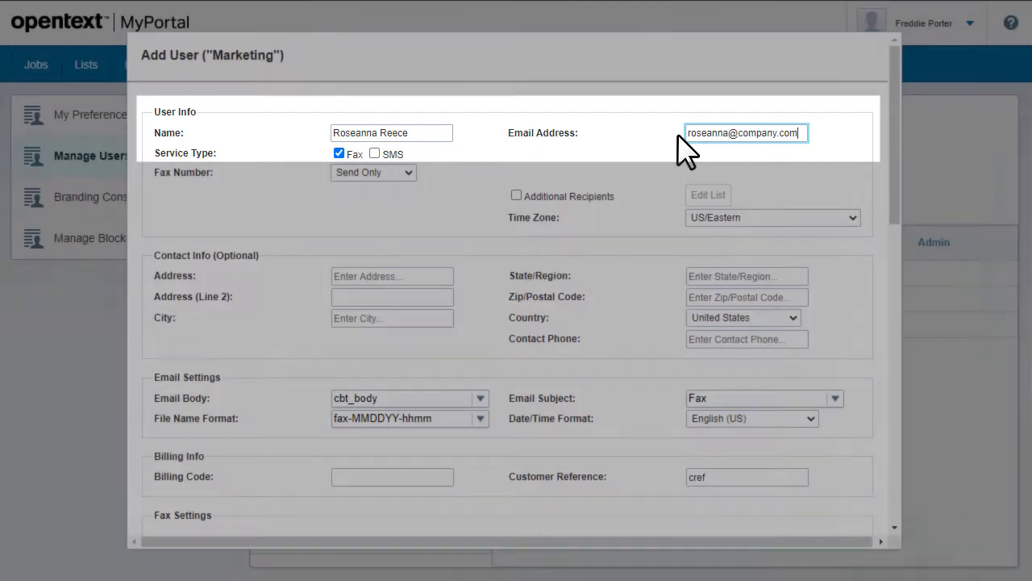
{"action": "left_click", "coordinate": [375, 171]}
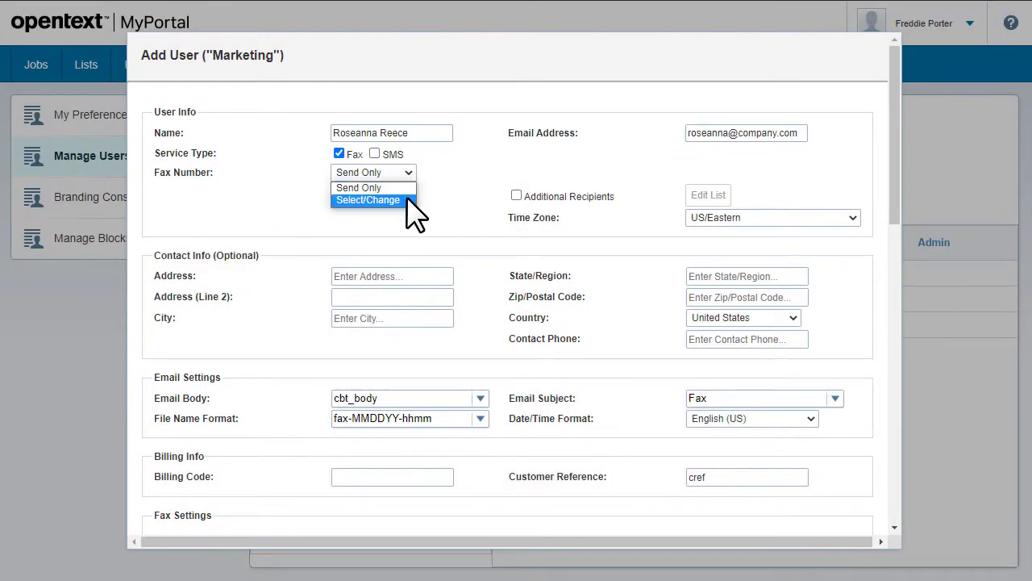
{"action": "left_click", "coordinate": [367, 200]}
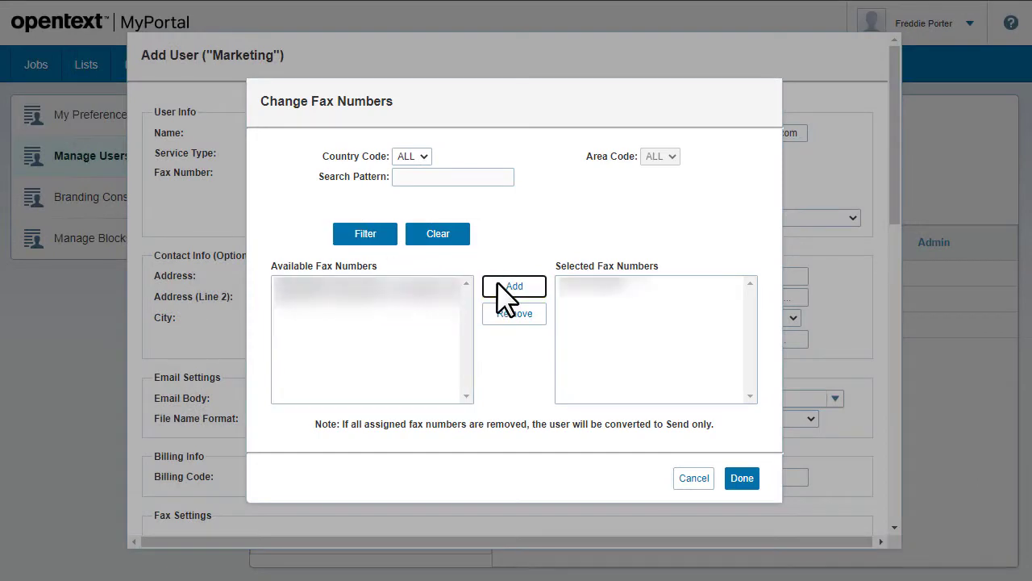
{"action": "left_click", "coordinate": [742, 477]}
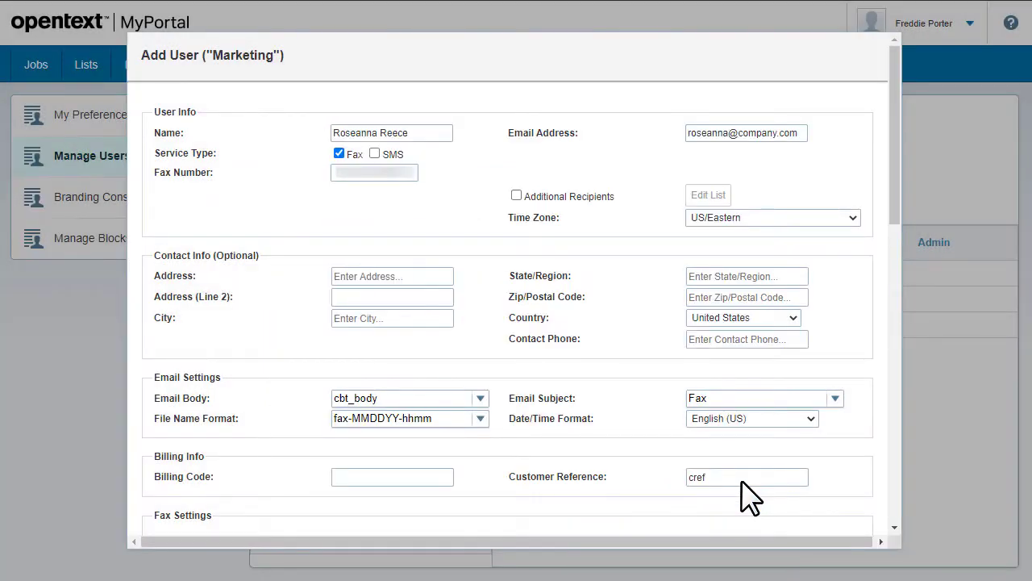
{"action": "left_click", "coordinate": [516, 196]}
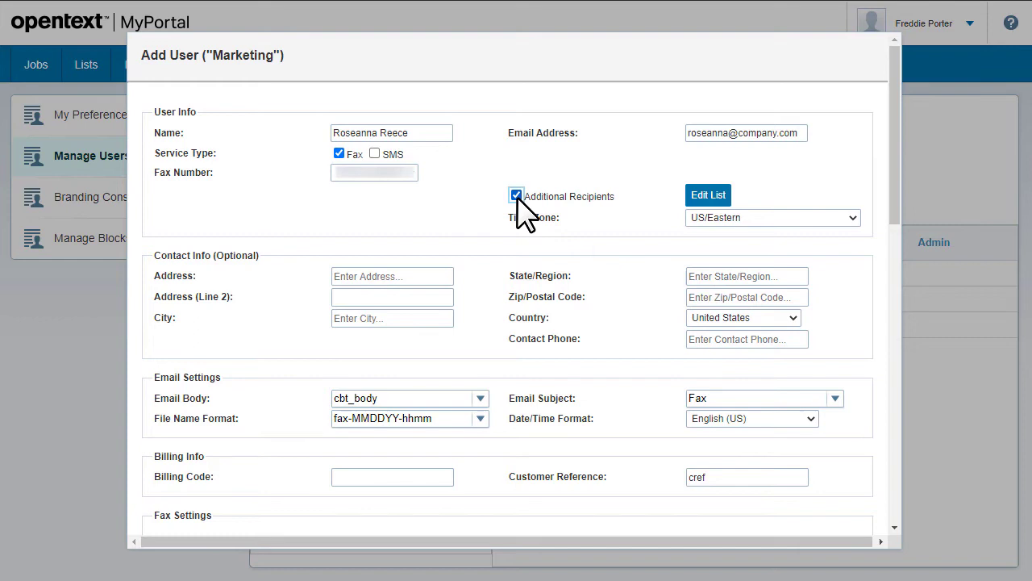
{"action": "left_click", "coordinate": [708, 194]}
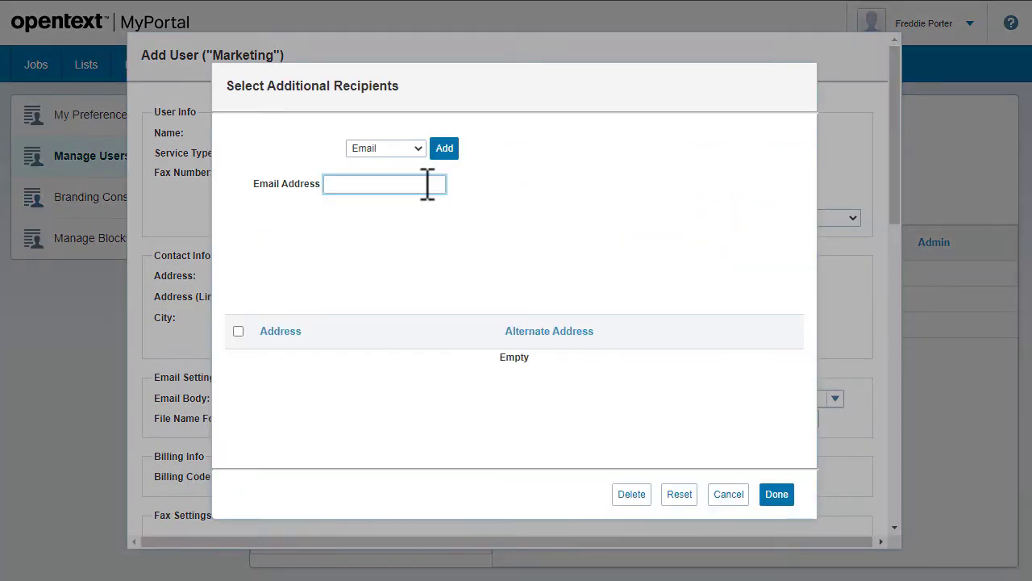
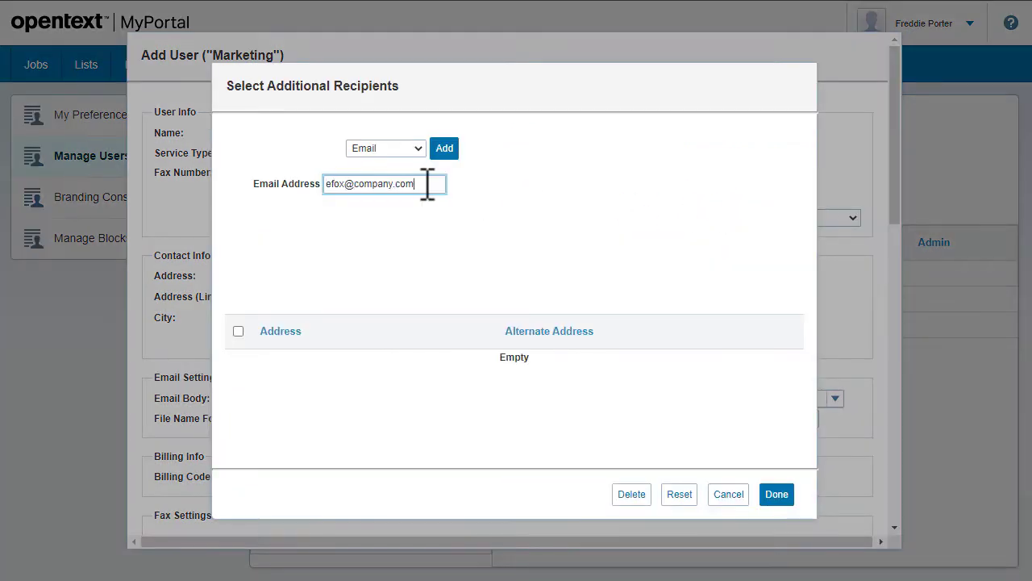
{"action": "left_click", "coordinate": [775, 494]}
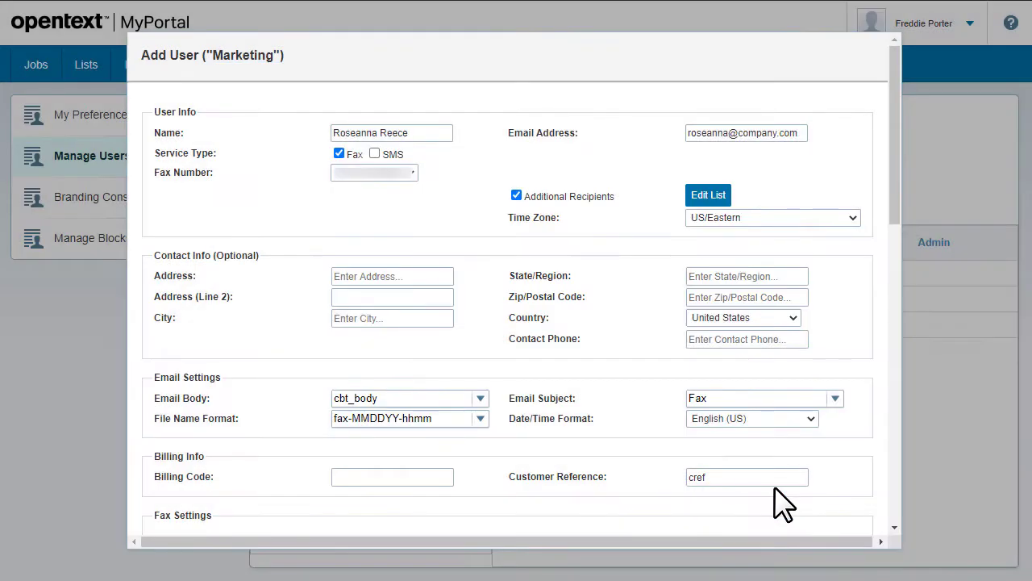
Fill the contact address with state ON and postal code N2L 0A1 in Waterloo.
{"action": "type", "text": "ON"}
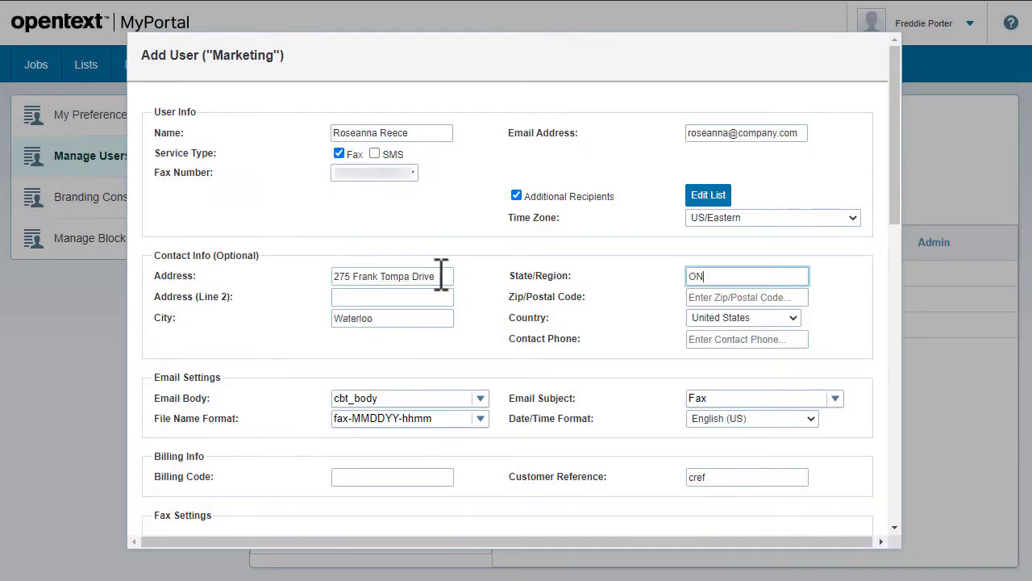
{"action": "type", "text": "N2L 0A1"}
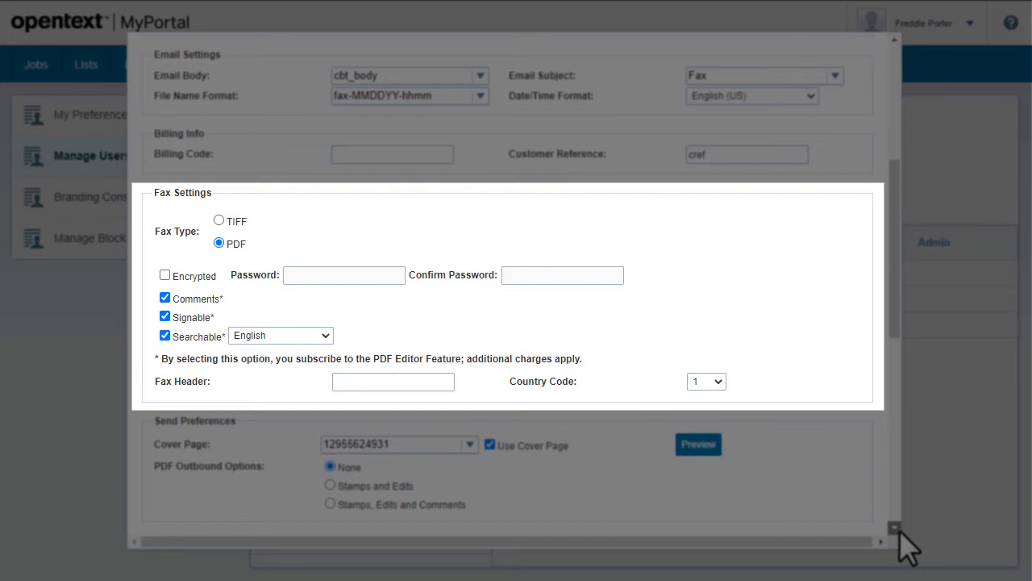
{"action": "scroll", "scroll_direction": "down", "scroll_amount": 3}
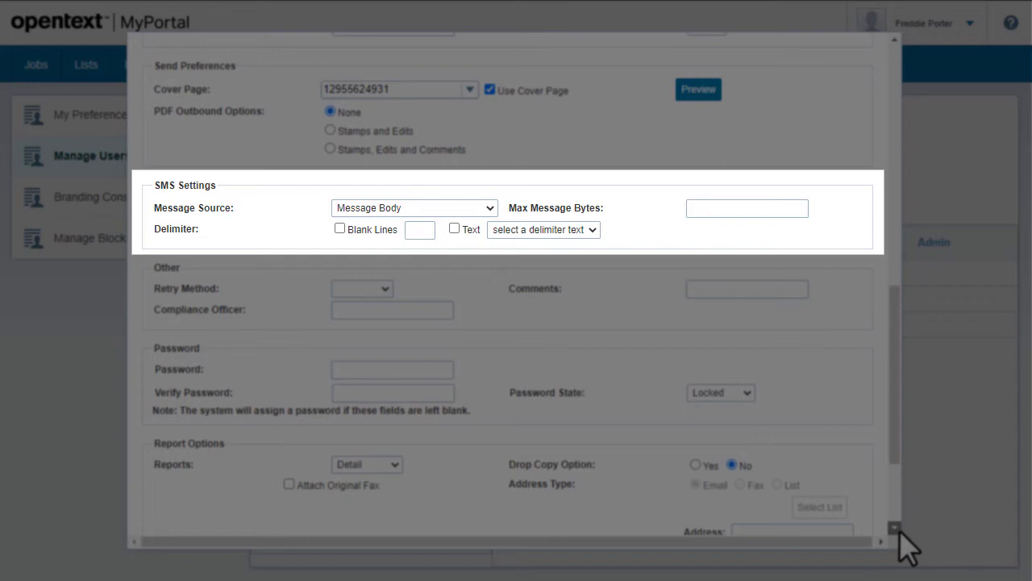
{"action": "scroll", "scroll_direction": "down", "scroll_amount": 3}
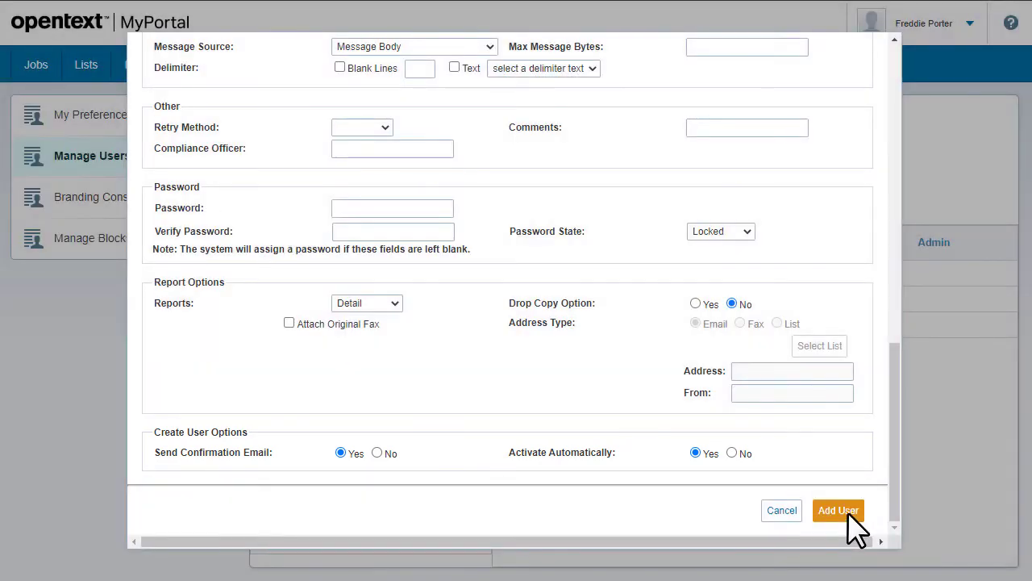
{"action": "left_click", "coordinate": [839, 509]}
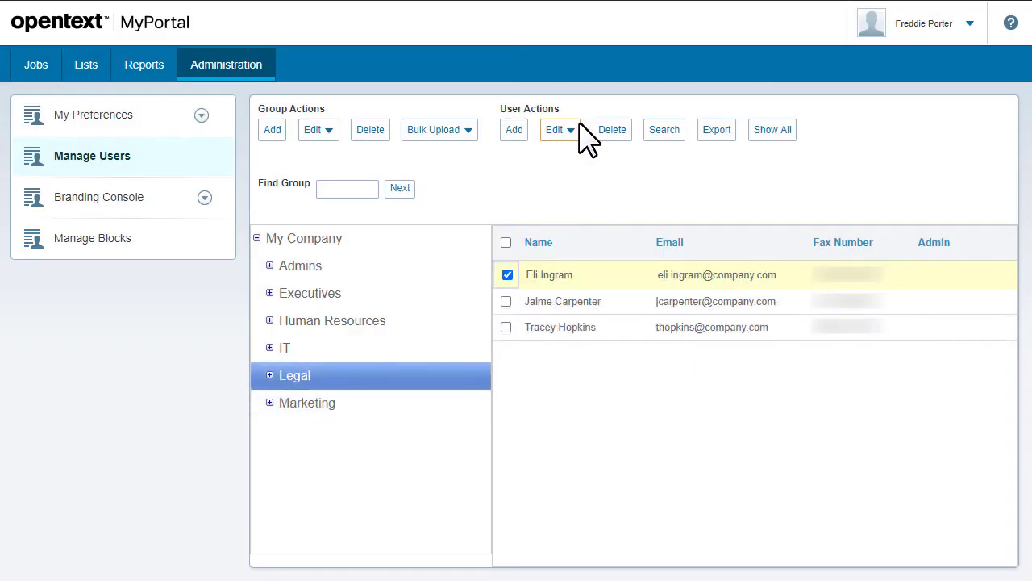
{"action": "left_click", "coordinate": [554, 129]}
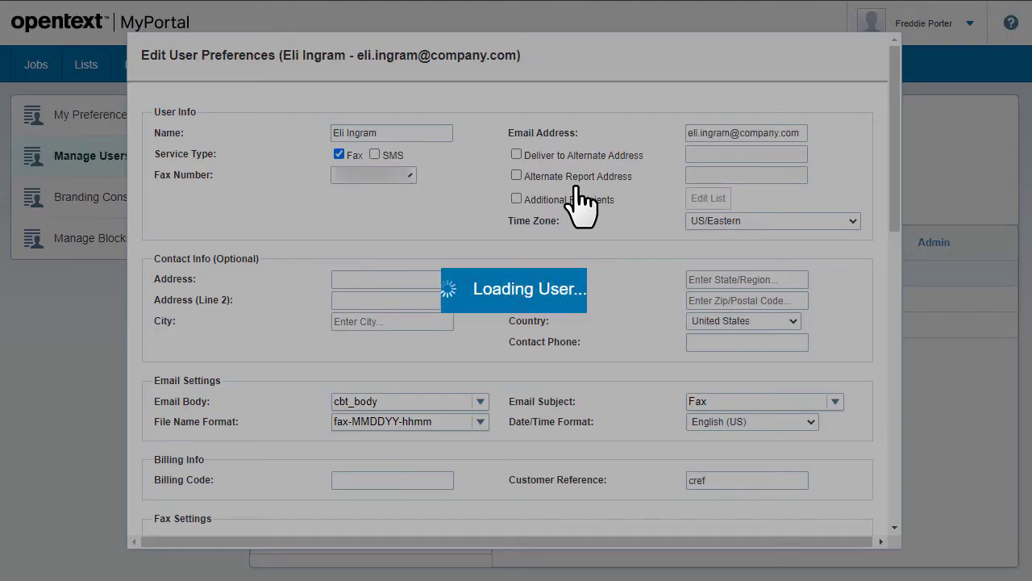
{"action": "left_click", "coordinate": [516, 155]}
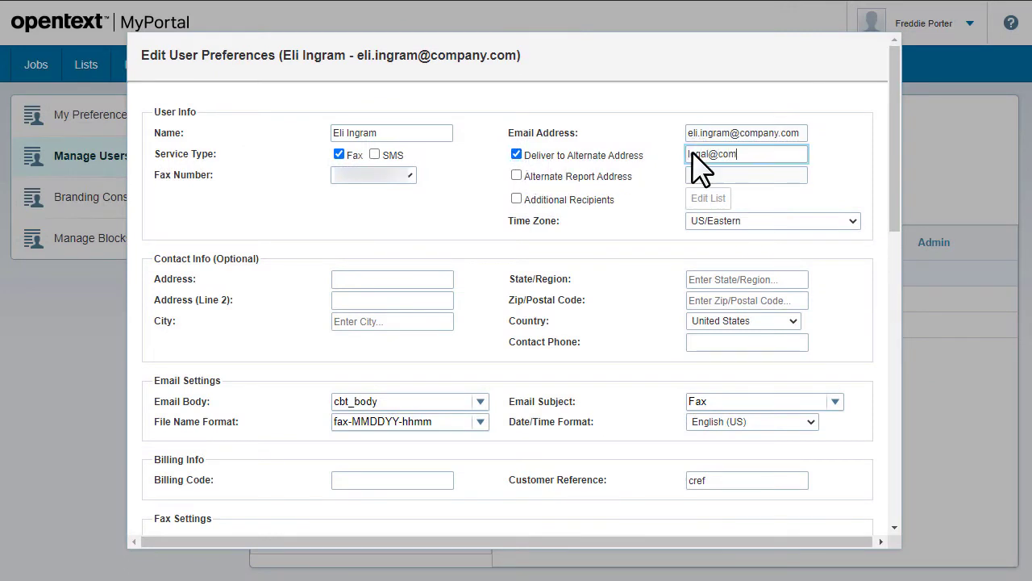
{"action": "type", "text": "company.com"}
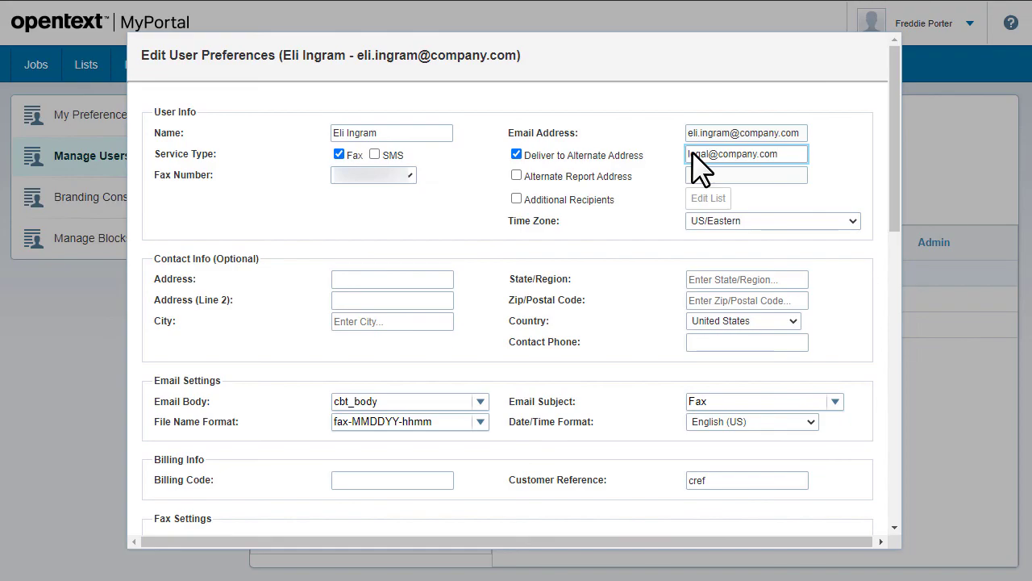
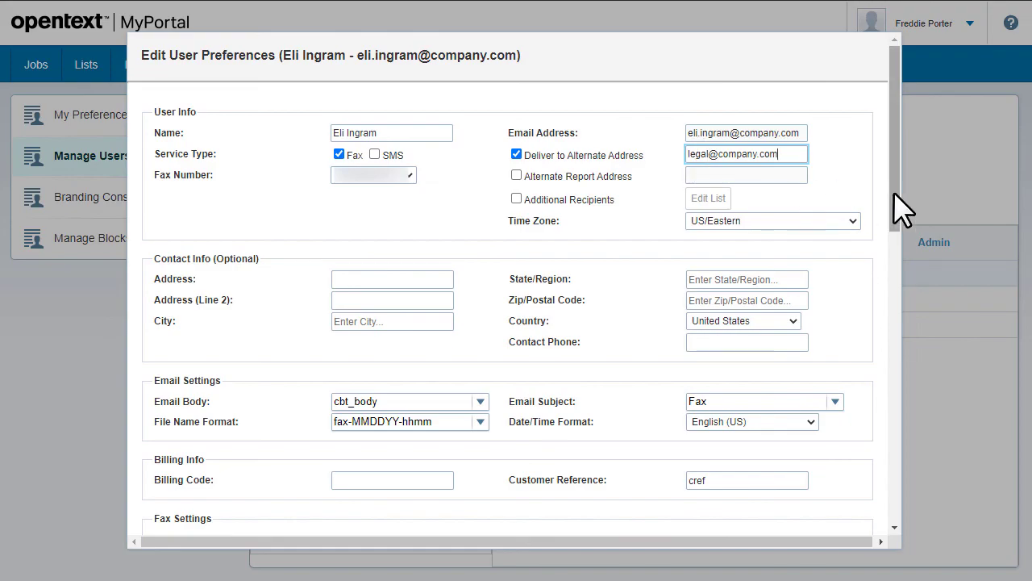